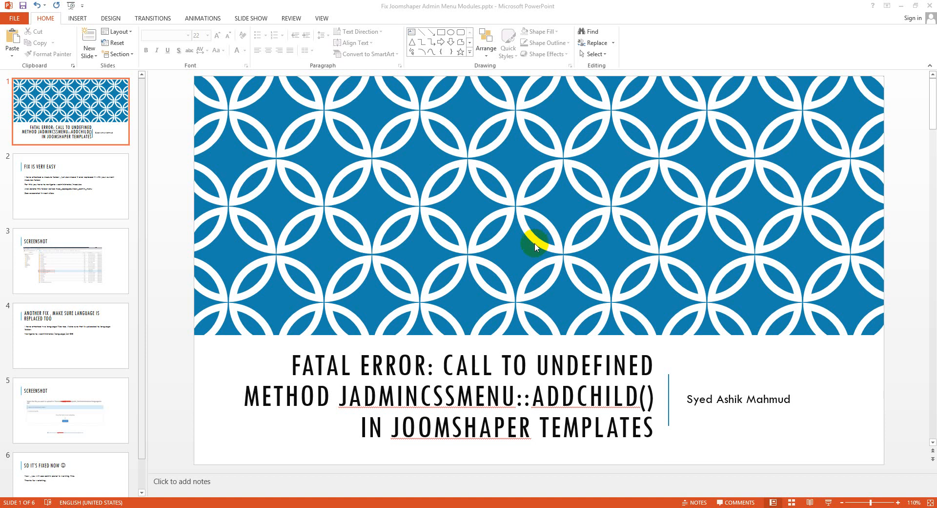
mouse_move(407, 381)
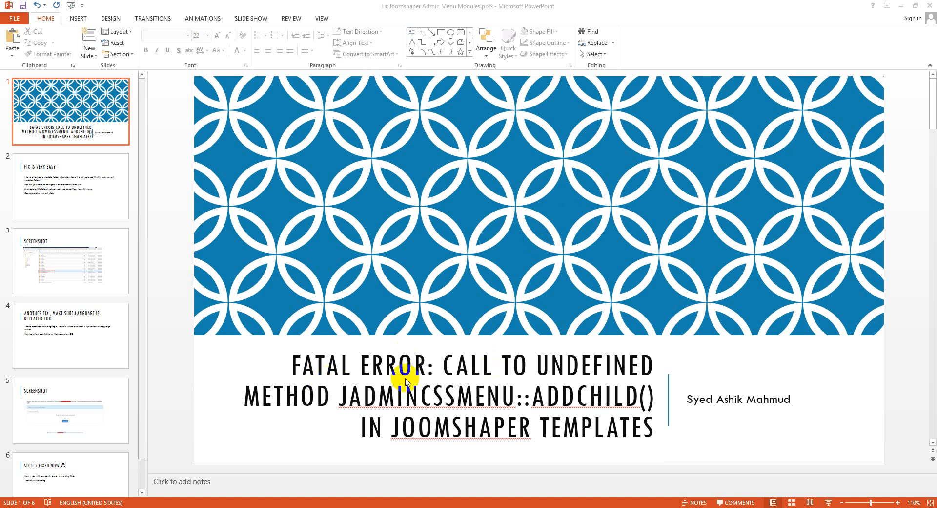
mouse_move(374, 407)
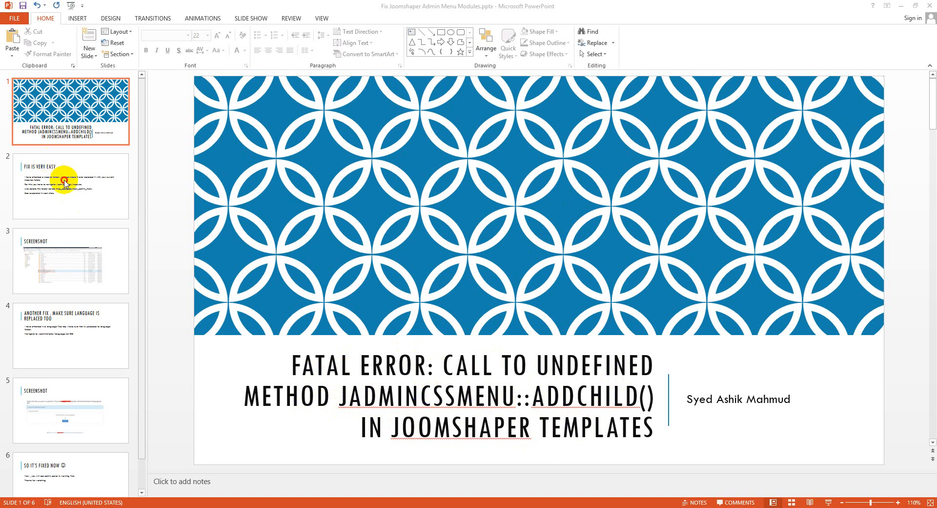
View slide 2, 'Fix Is Very Easy', then move to slide 3's modules folder screenshot
left_click(69, 186)
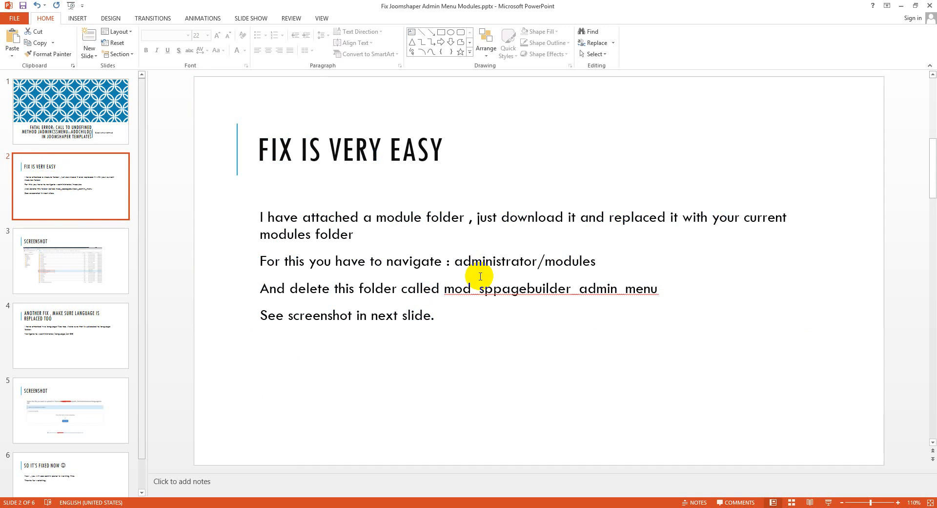
mouse_move(455, 242)
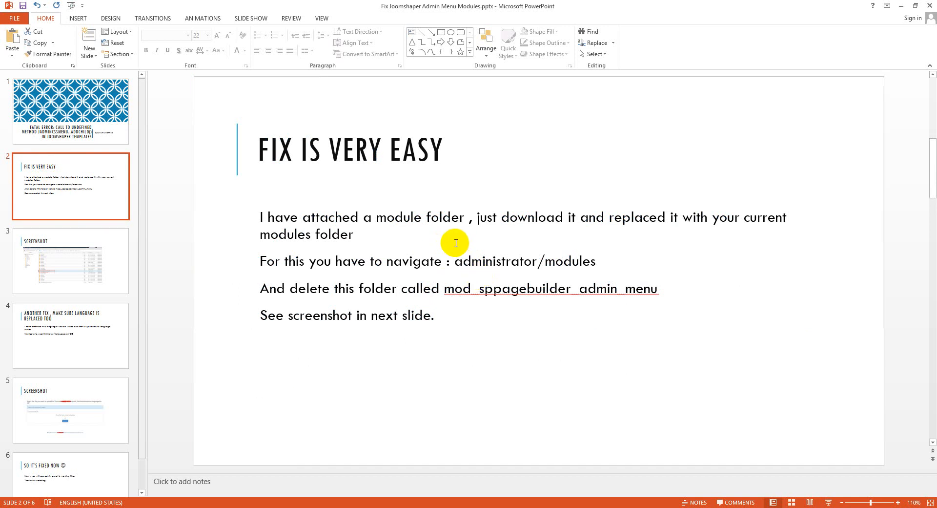
mouse_move(557, 231)
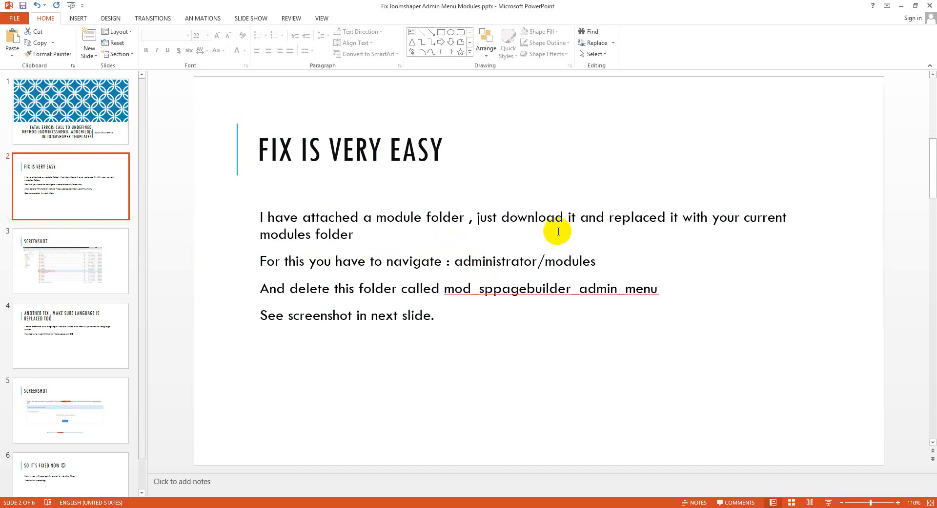
mouse_move(383, 233)
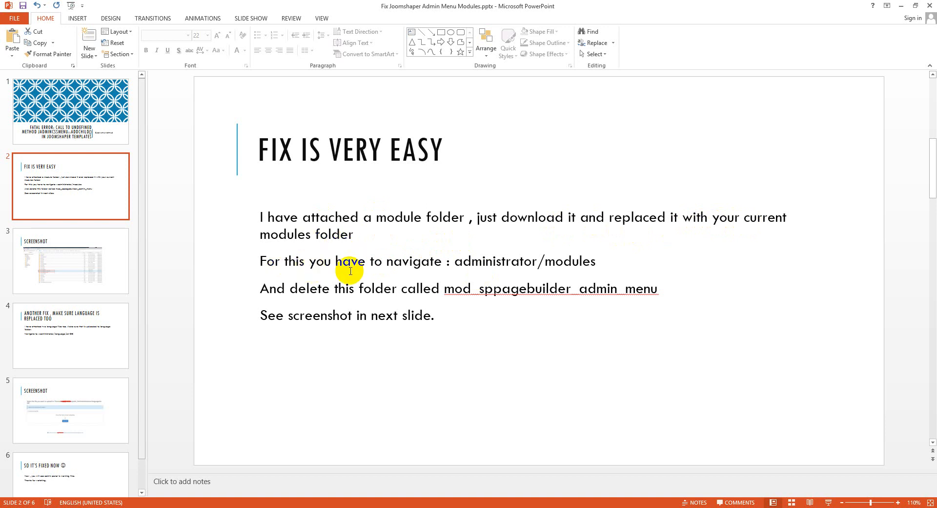
mouse_move(484, 273)
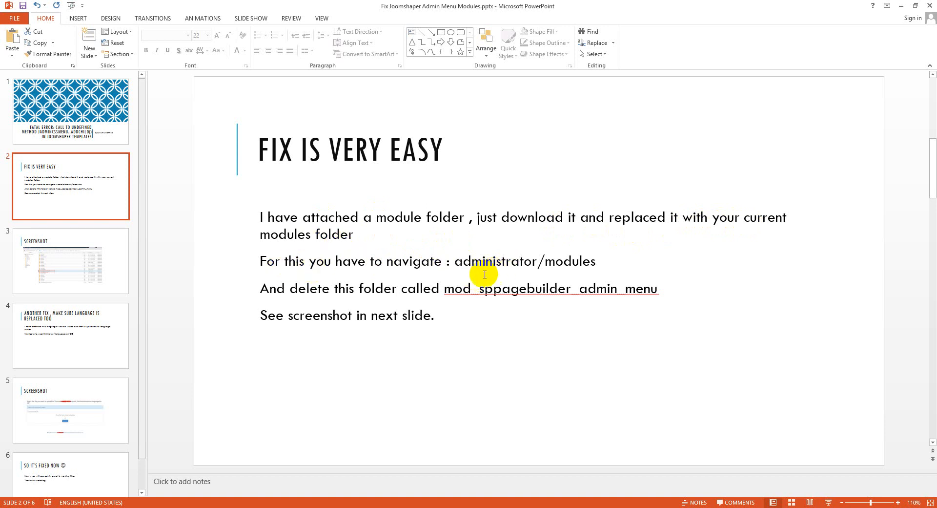
mouse_move(465, 261)
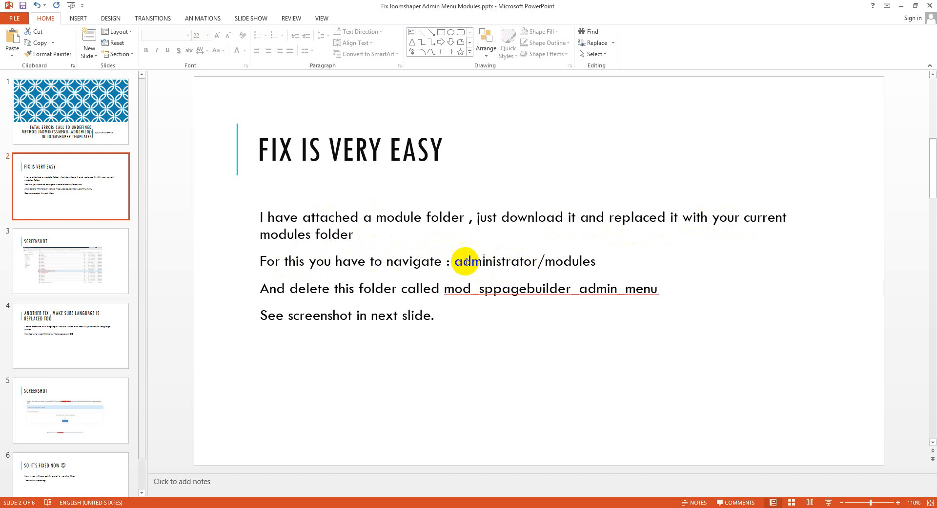
mouse_move(333, 293)
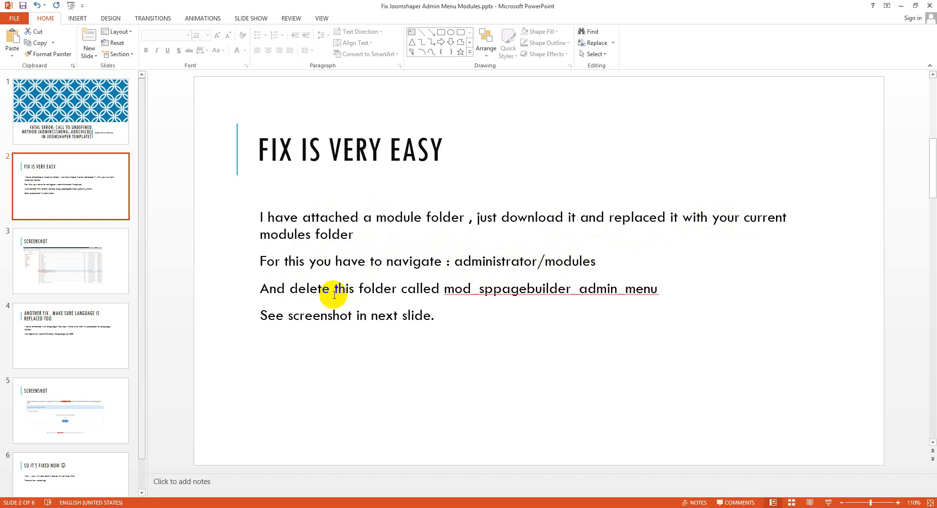
mouse_move(493, 374)
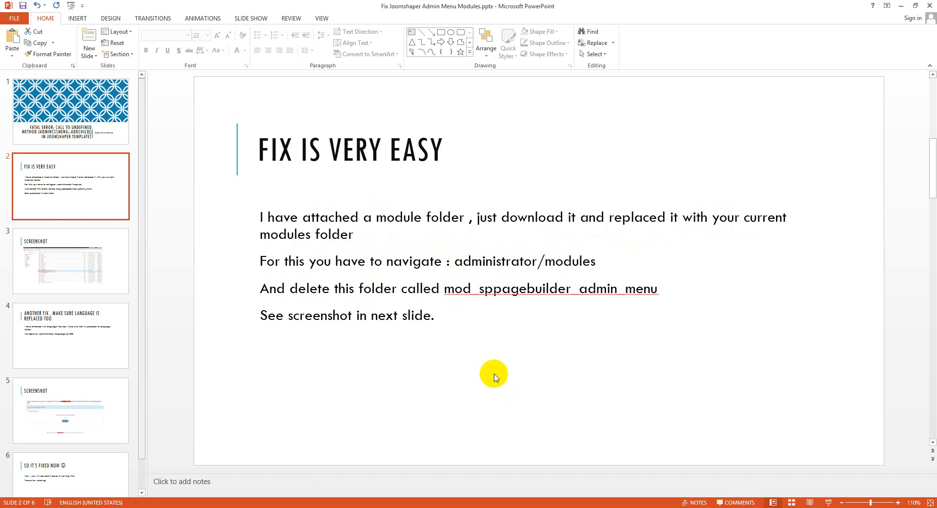
mouse_move(313, 320)
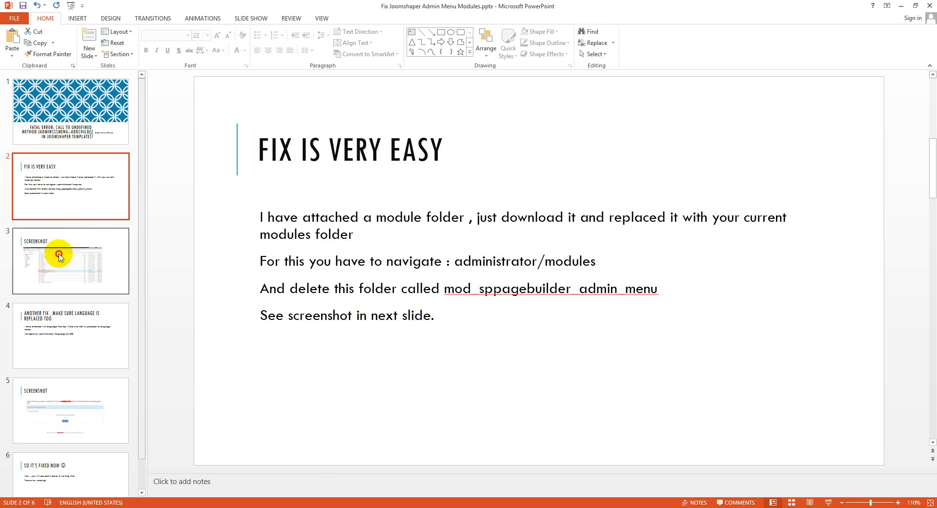
left_click(58, 260)
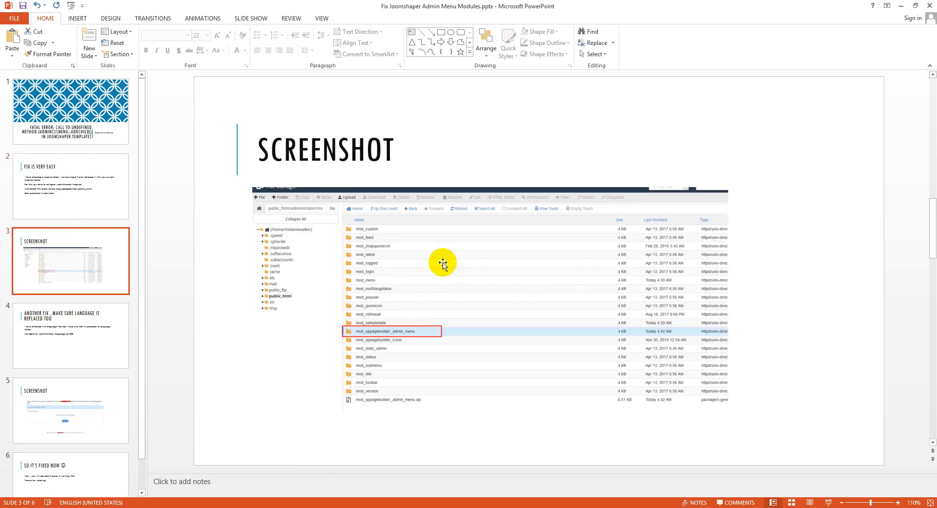
mouse_move(302, 230)
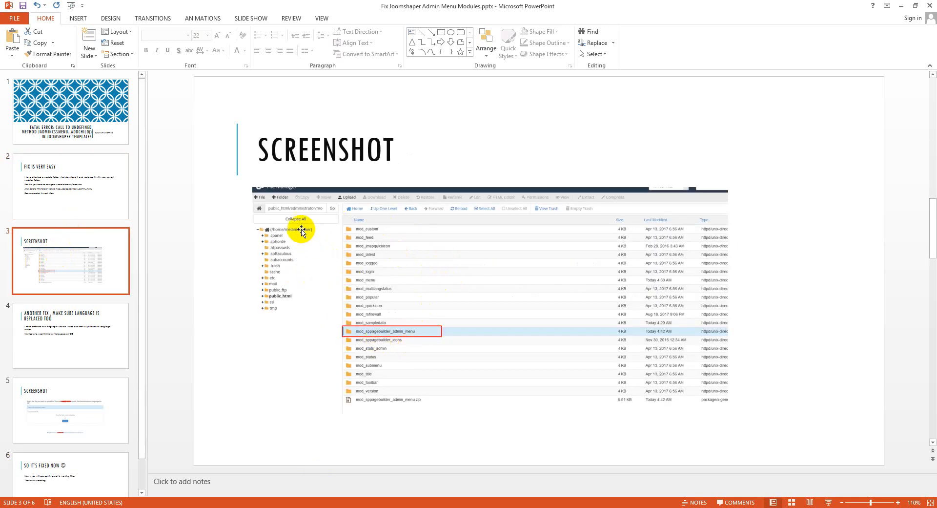
mouse_move(302, 214)
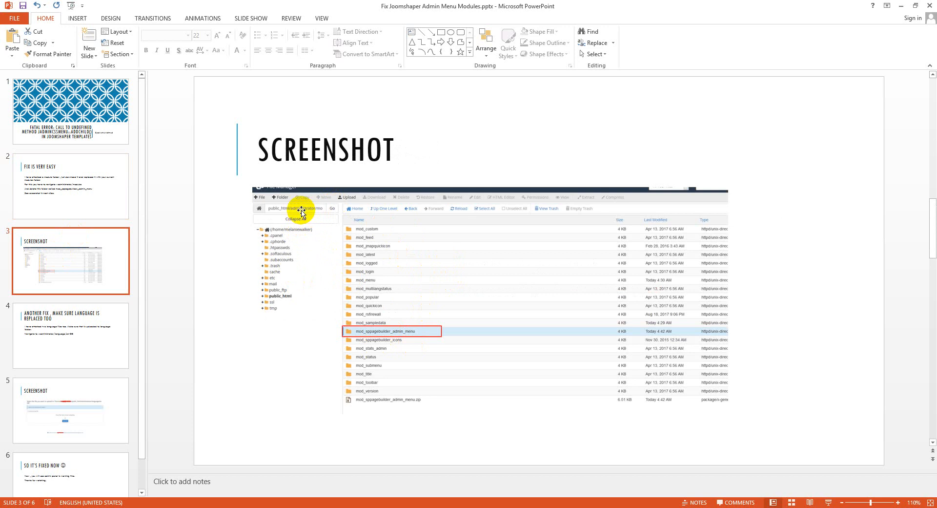
mouse_move(364, 335)
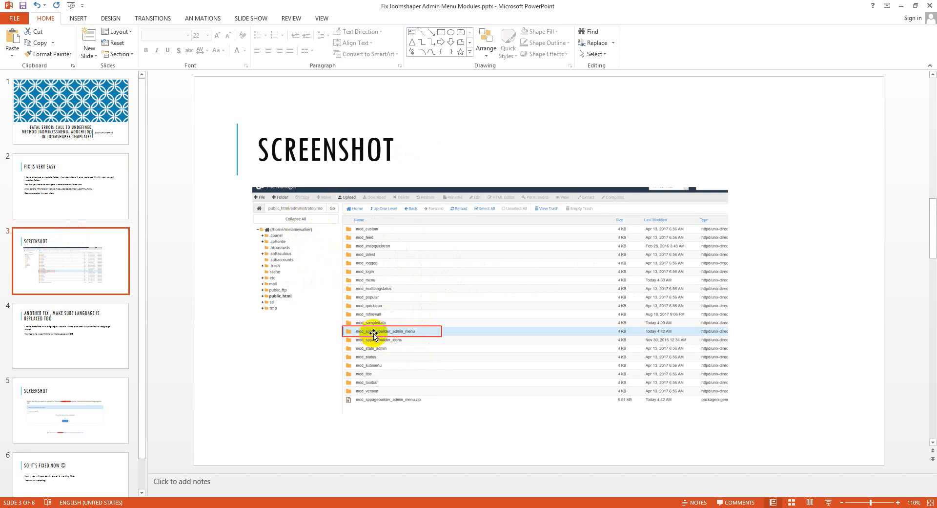
mouse_move(370, 405)
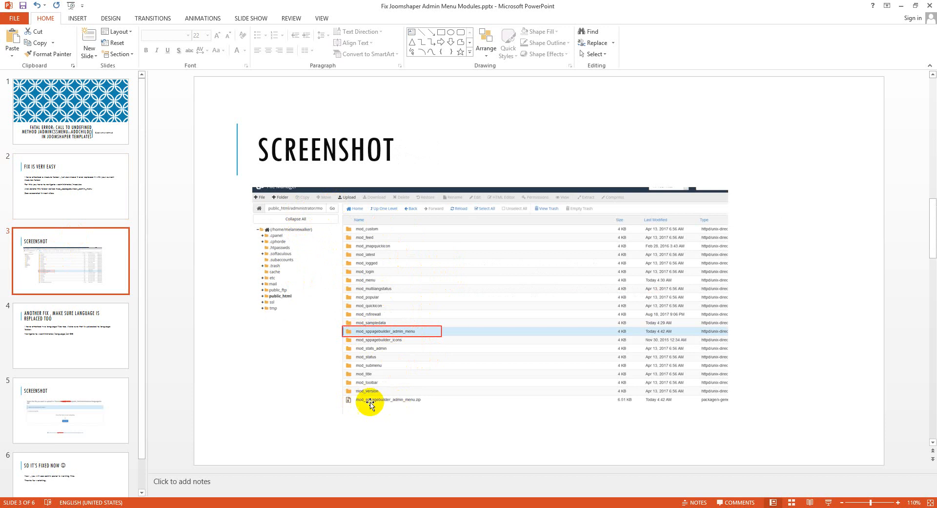
mouse_move(399, 409)
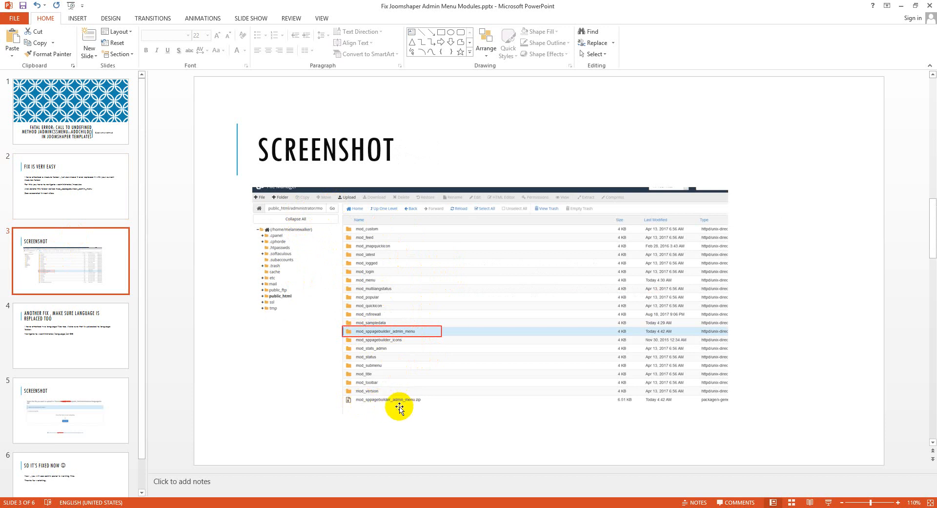
mouse_move(410, 404)
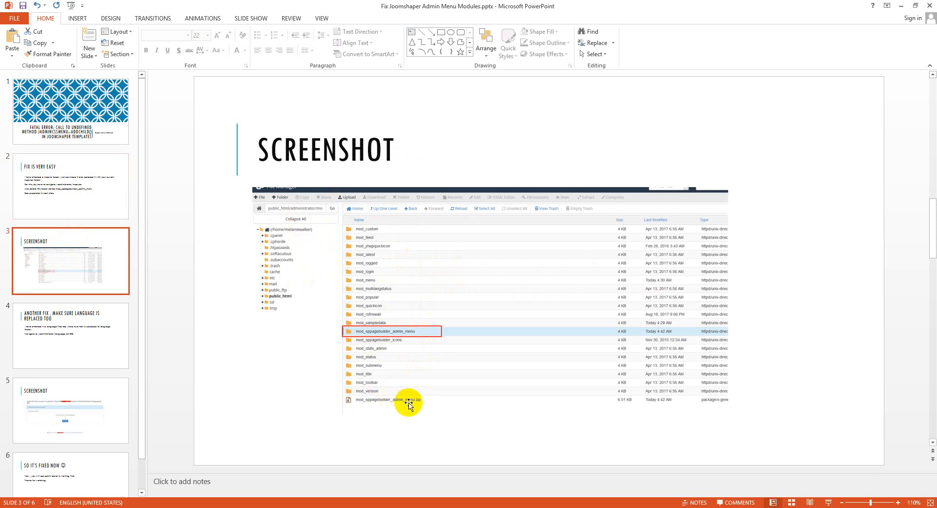
mouse_move(434, 305)
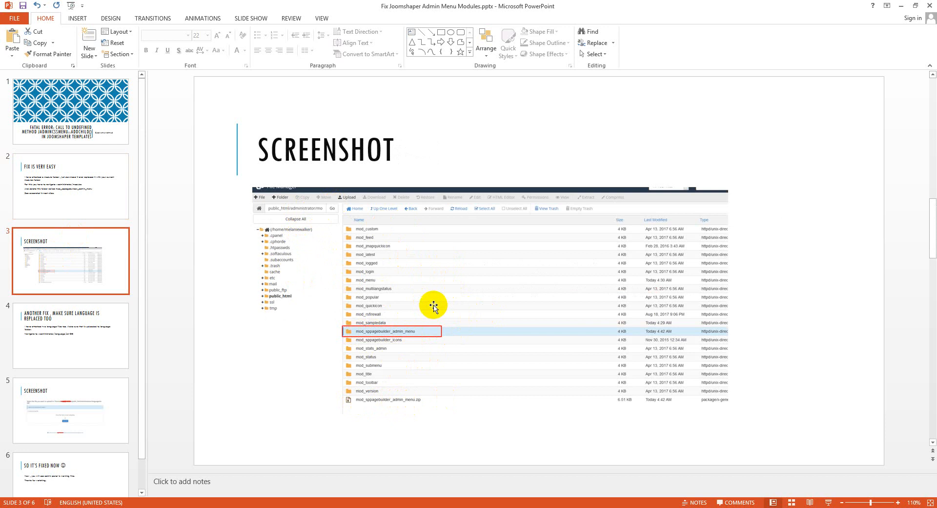
mouse_move(392, 303)
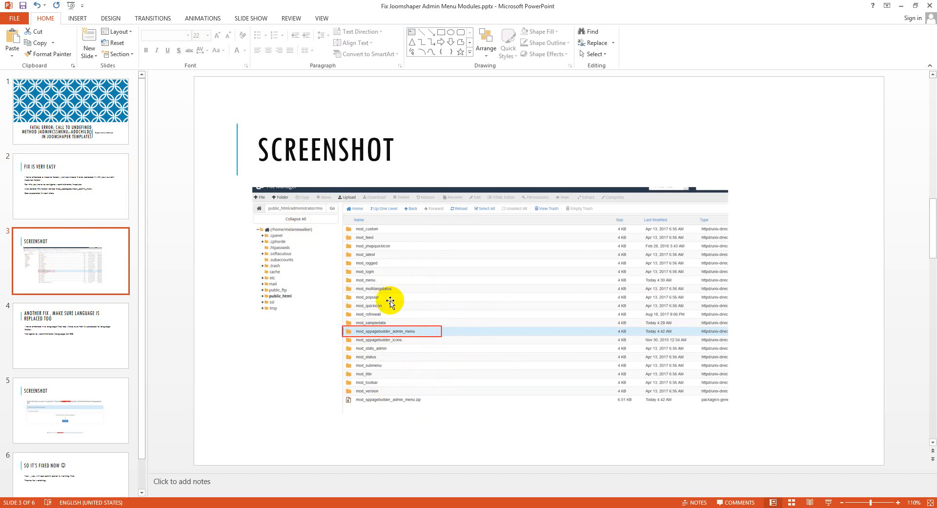
mouse_move(410, 337)
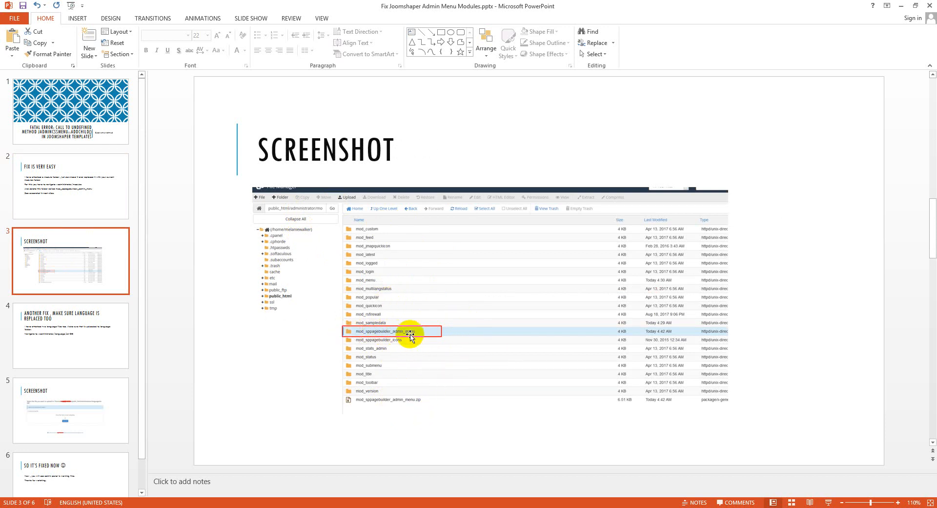
mouse_move(398, 405)
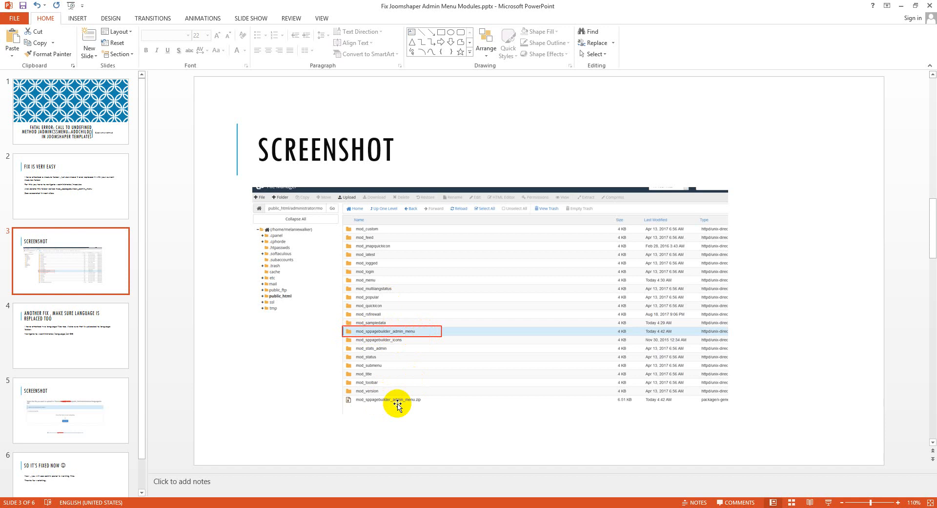
mouse_move(387, 346)
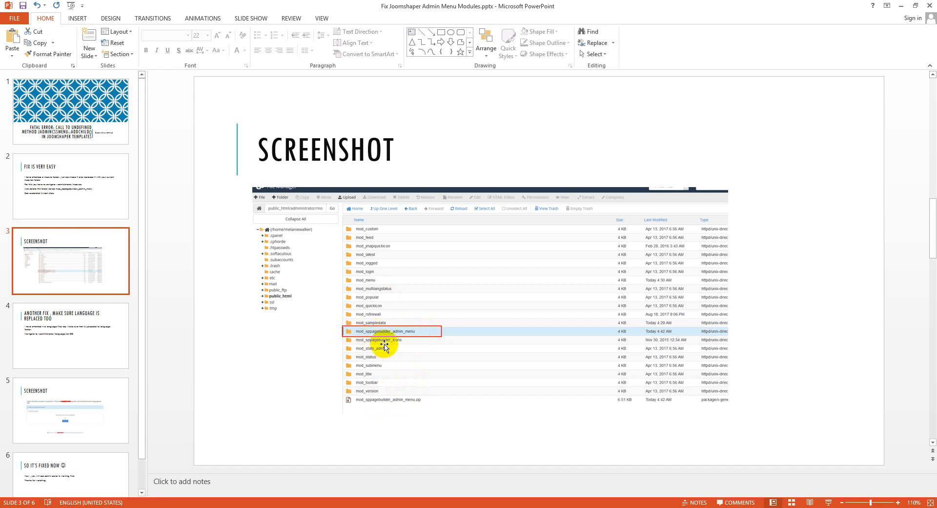
Display slide 4 about uploading the two language files to the language folder
left_click(70, 335)
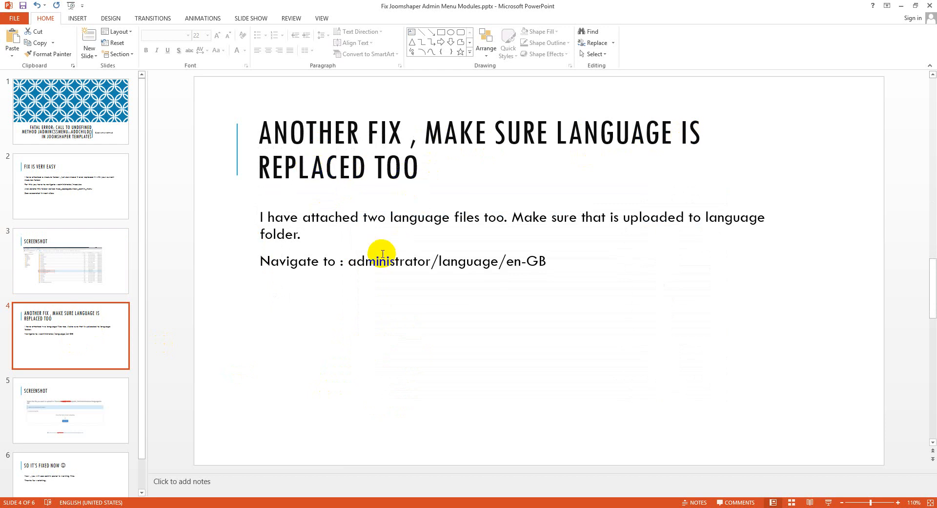
mouse_move(412, 244)
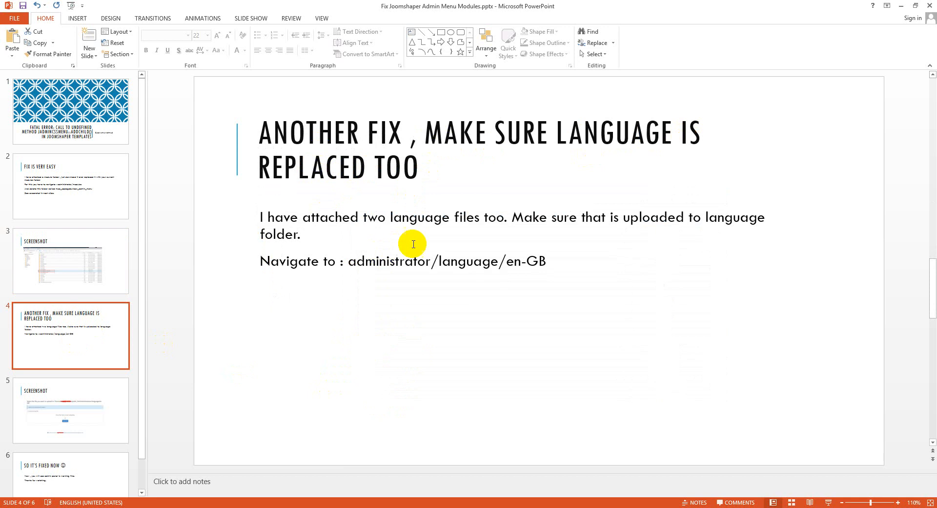
mouse_move(466, 224)
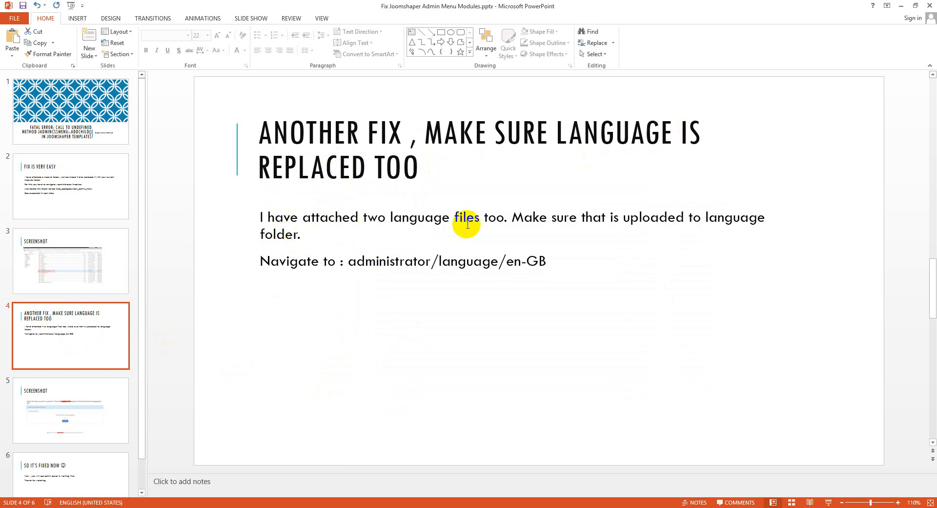
mouse_move(714, 223)
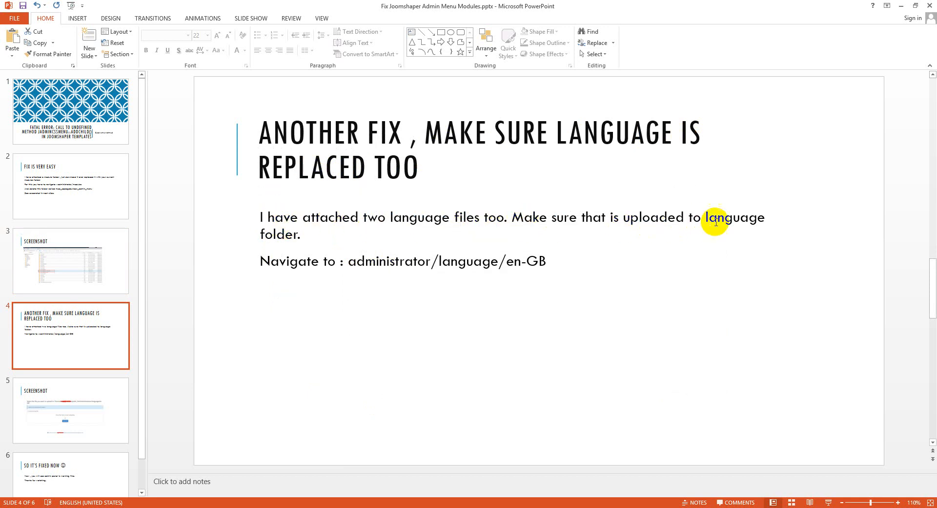
mouse_move(335, 269)
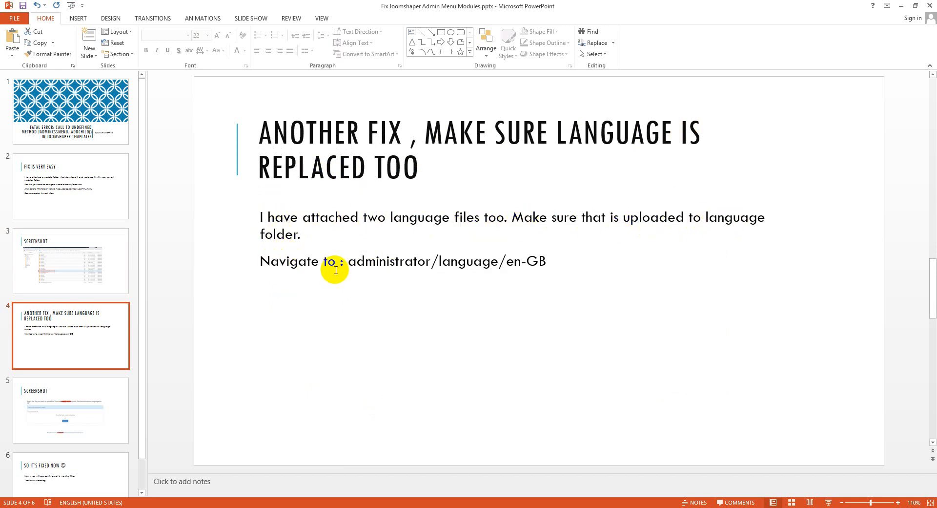
mouse_move(458, 265)
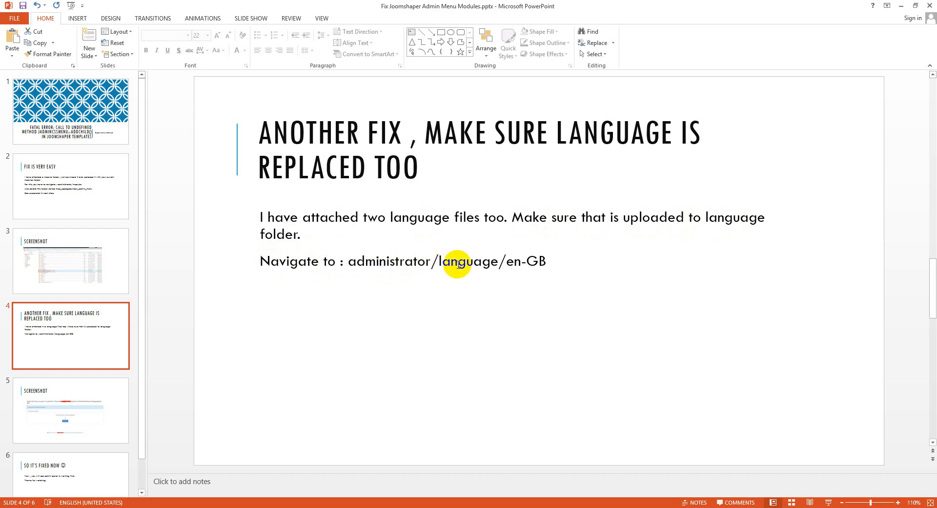
Display slide 5, the upload page screenshot for administrator/language/en-GB
left_click(69, 410)
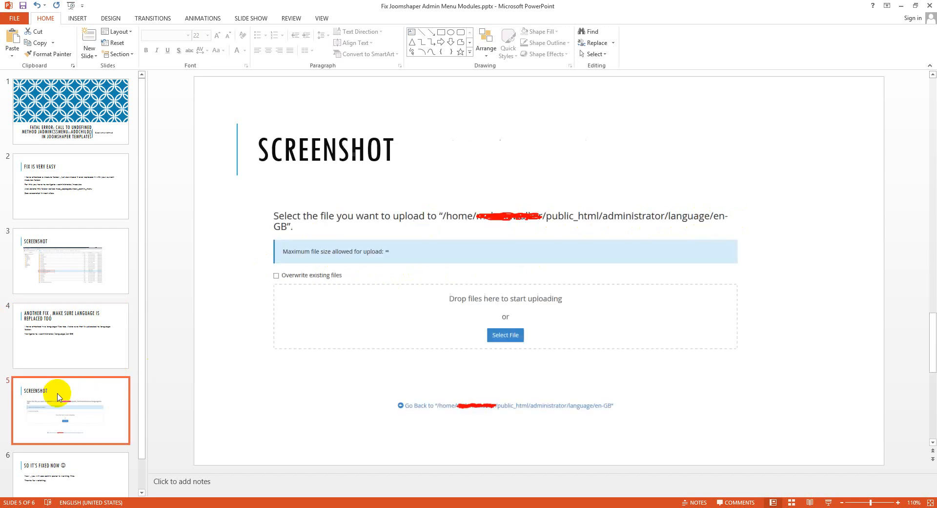
mouse_move(481, 229)
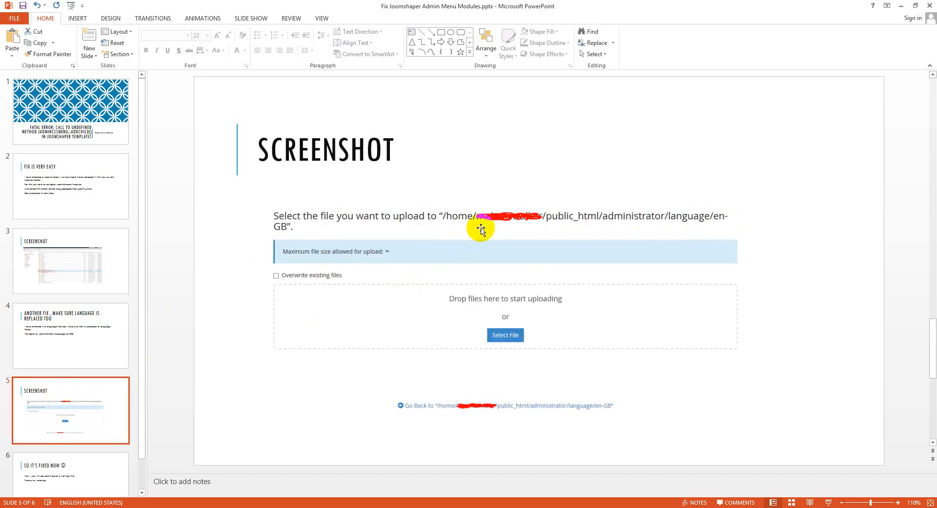
mouse_move(587, 223)
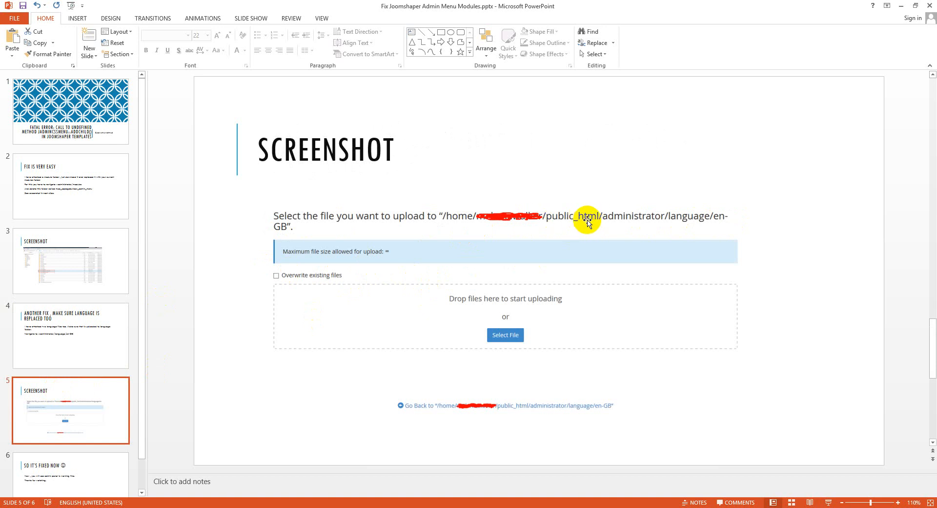
mouse_move(2, 362)
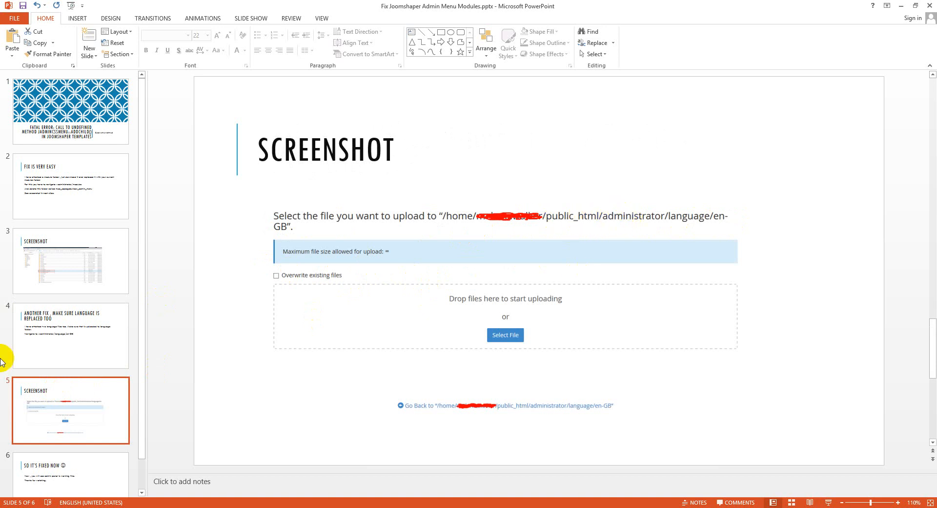
mouse_move(713, 217)
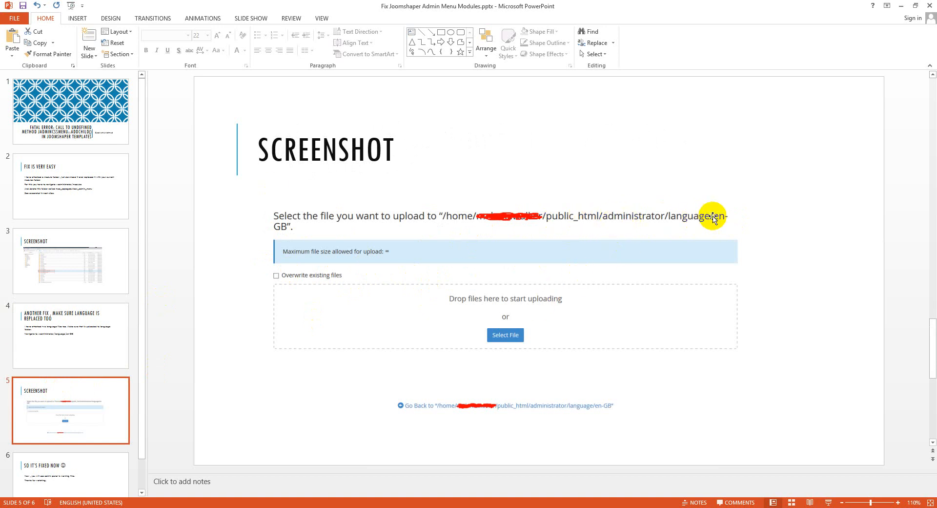
mouse_move(505, 334)
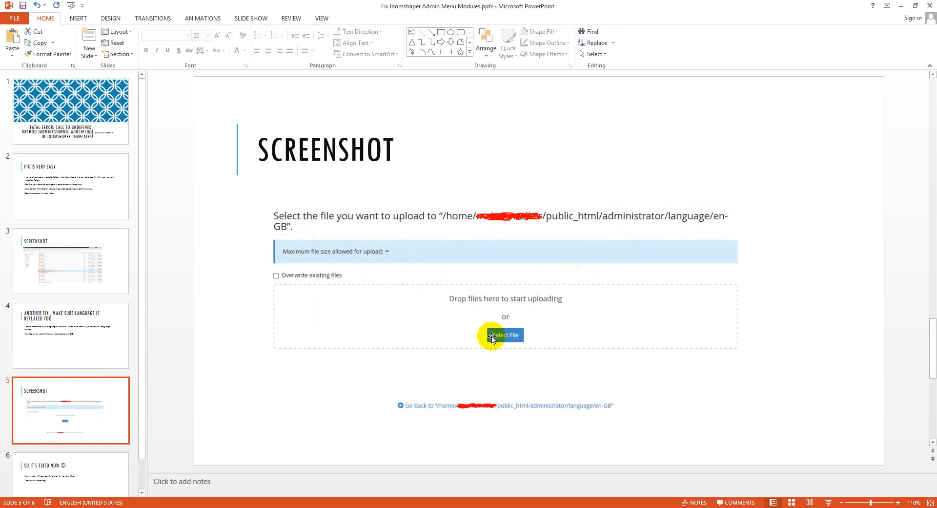
mouse_move(381, 305)
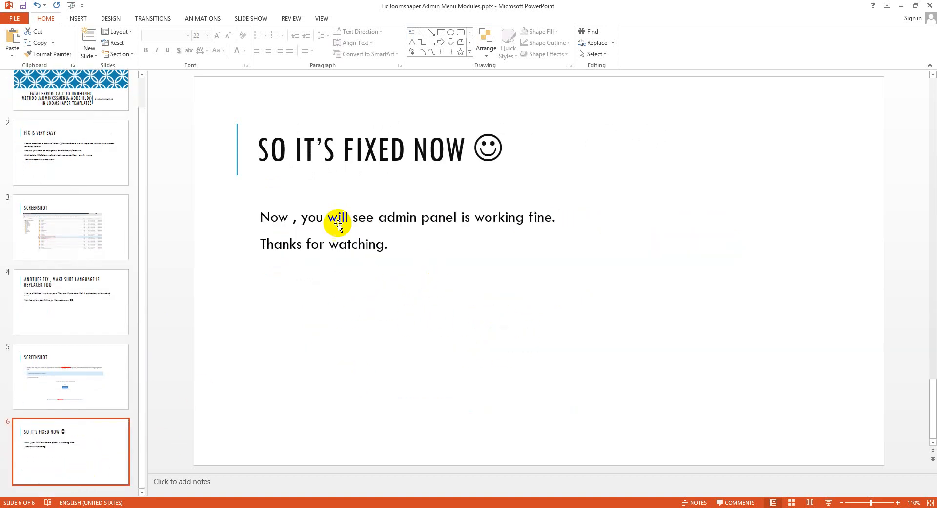
mouse_move(495, 214)
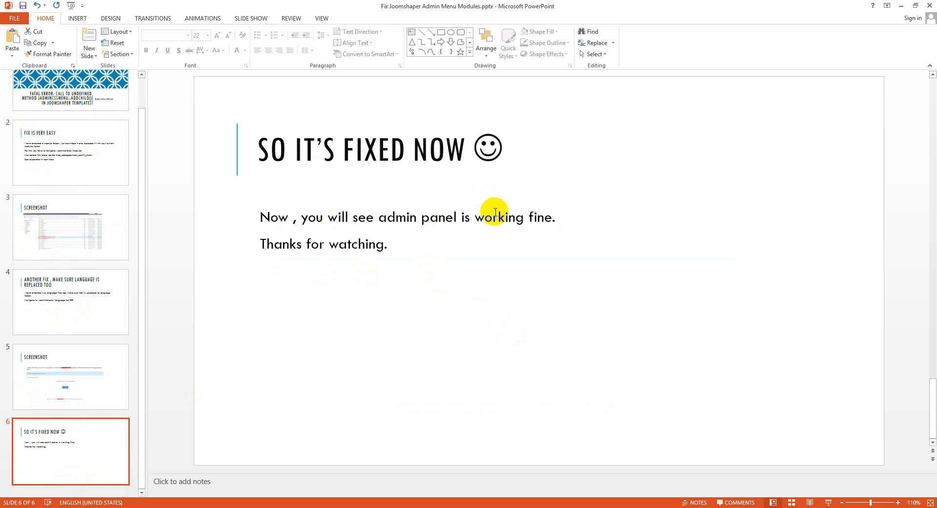
mouse_move(494, 212)
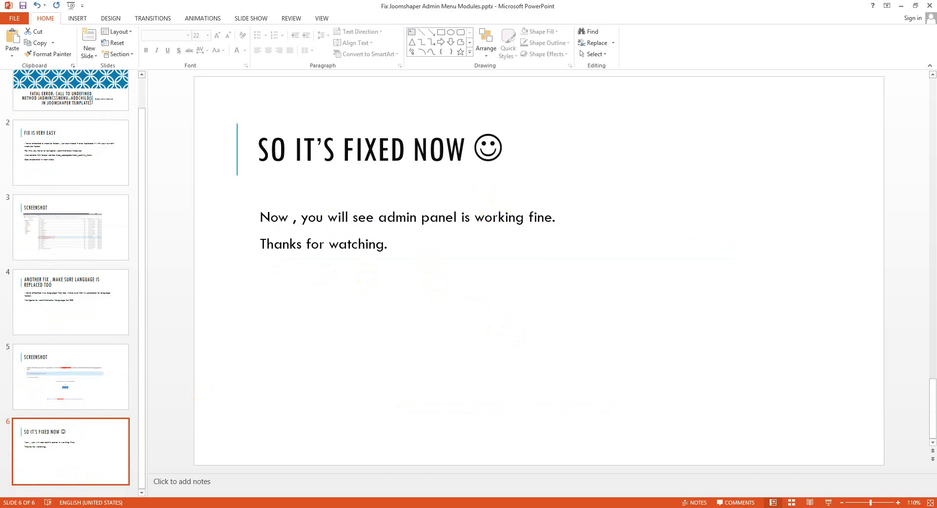